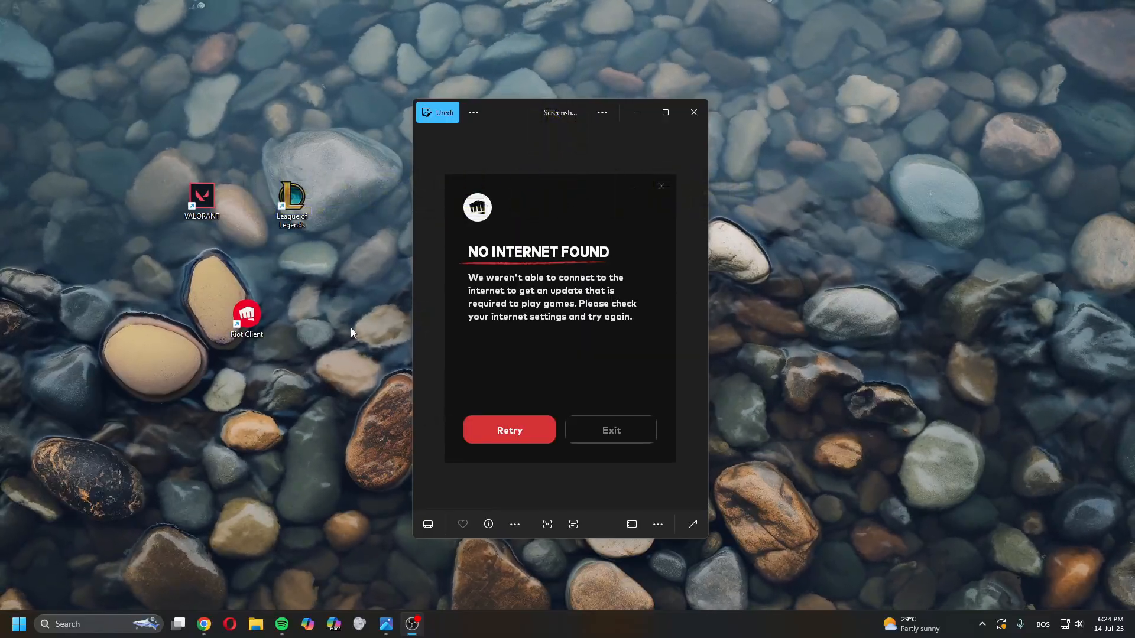
# Bring up Windows search showing recent apps including Control Panel.
pyautogui.click(69, 624)
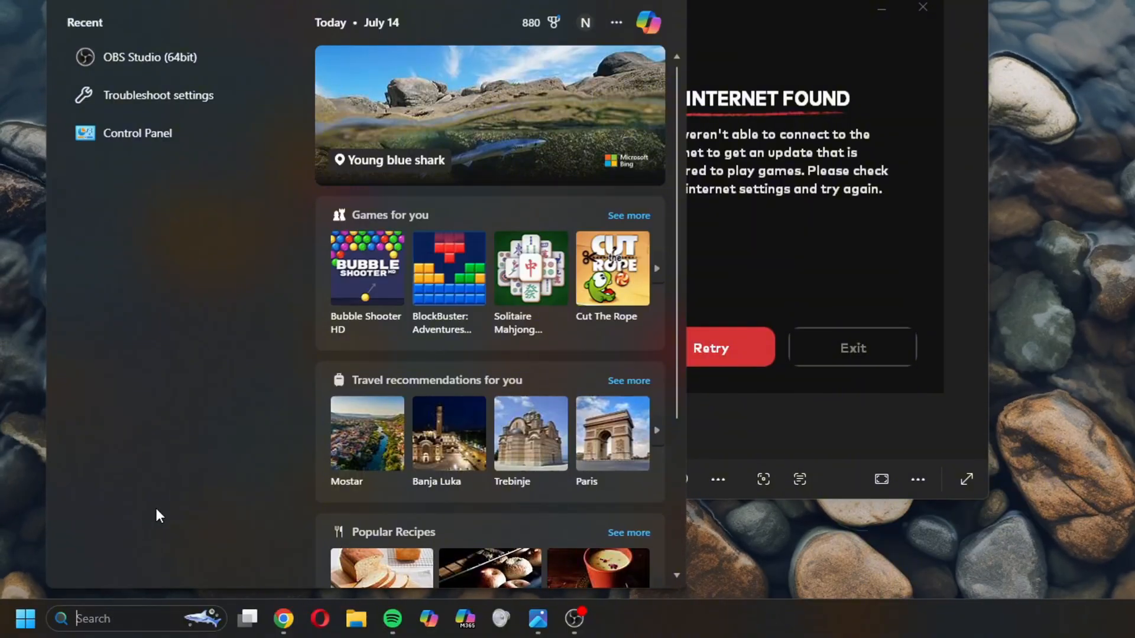
# Reach the Ethernet Status dialog via Control Panel's Network and Sharing Center.
pyautogui.click(137, 134)
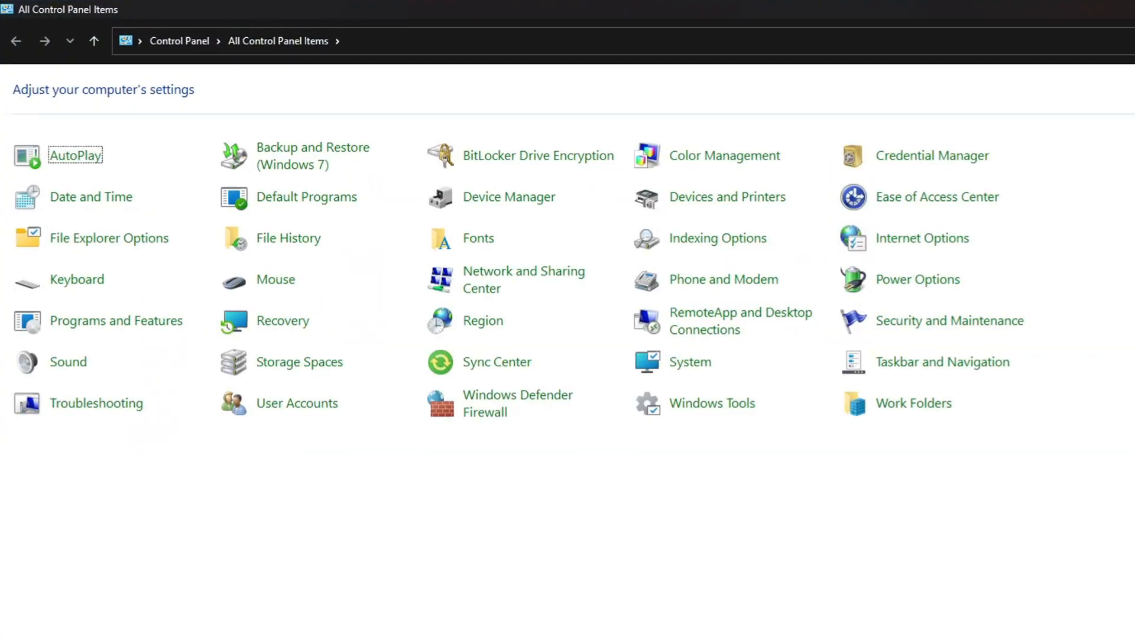
pyautogui.moveTo(499, 279)
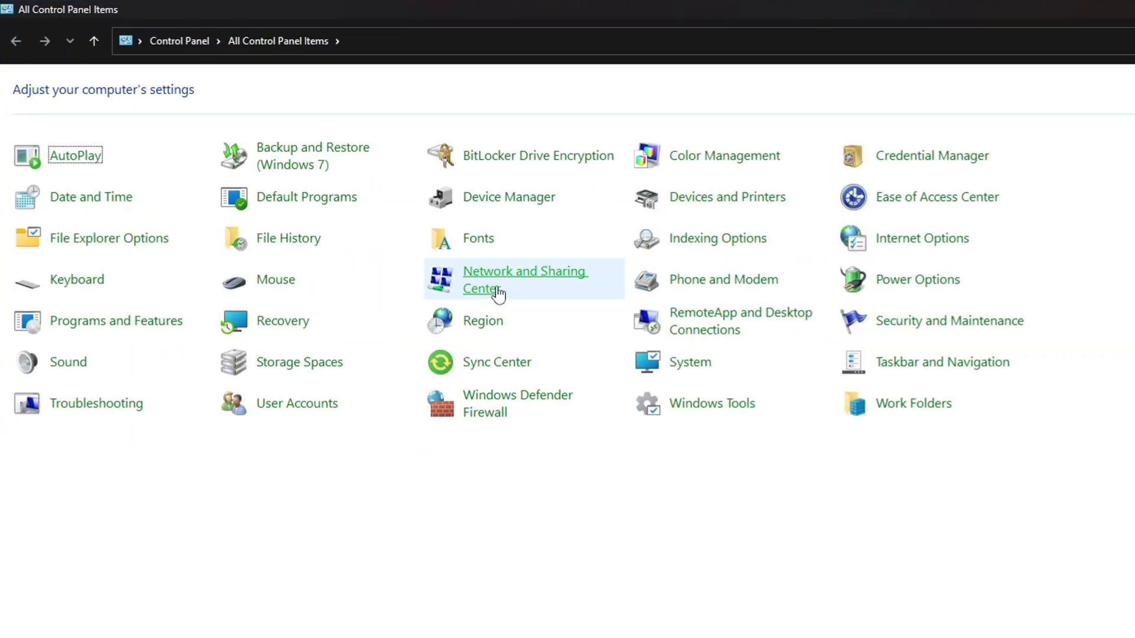
pyautogui.click(525, 279)
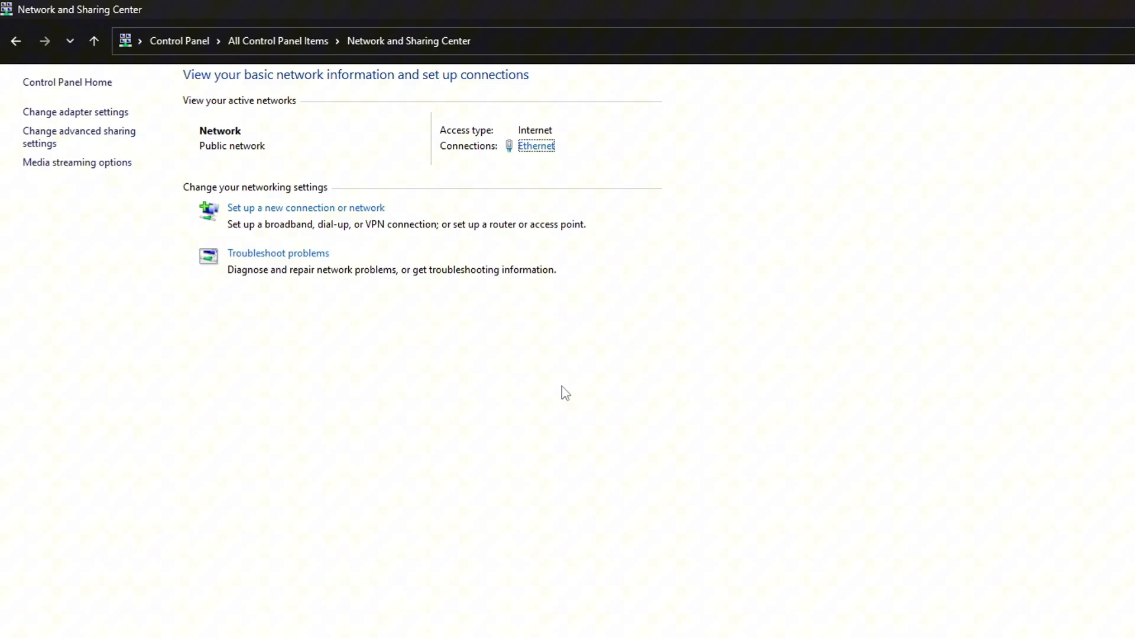
pyautogui.moveTo(536, 146)
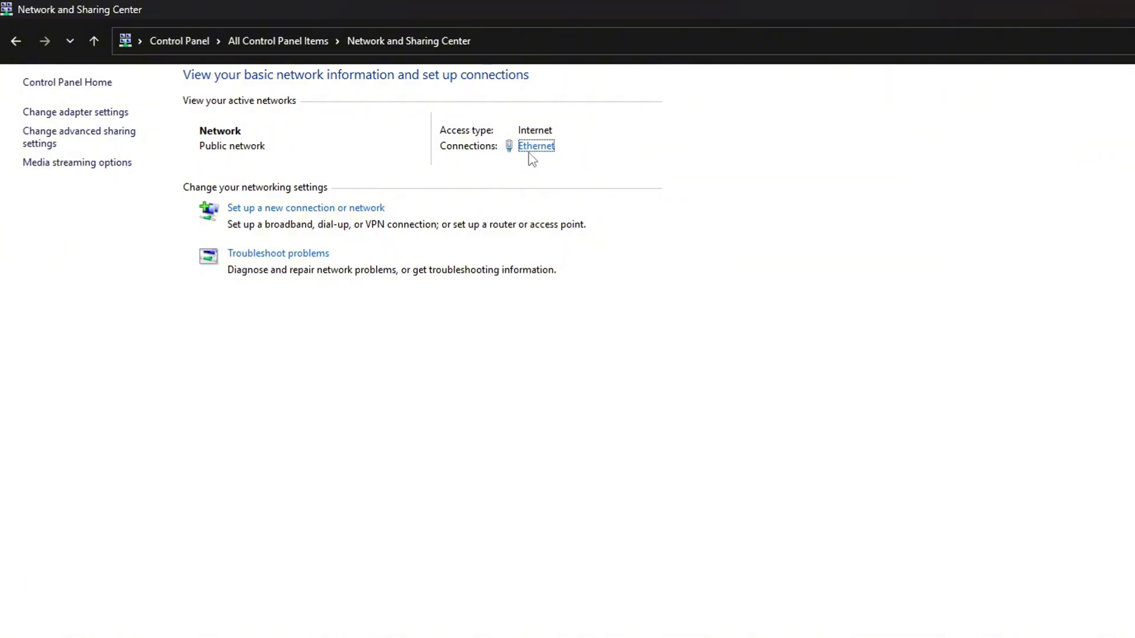
pyautogui.click(535, 145)
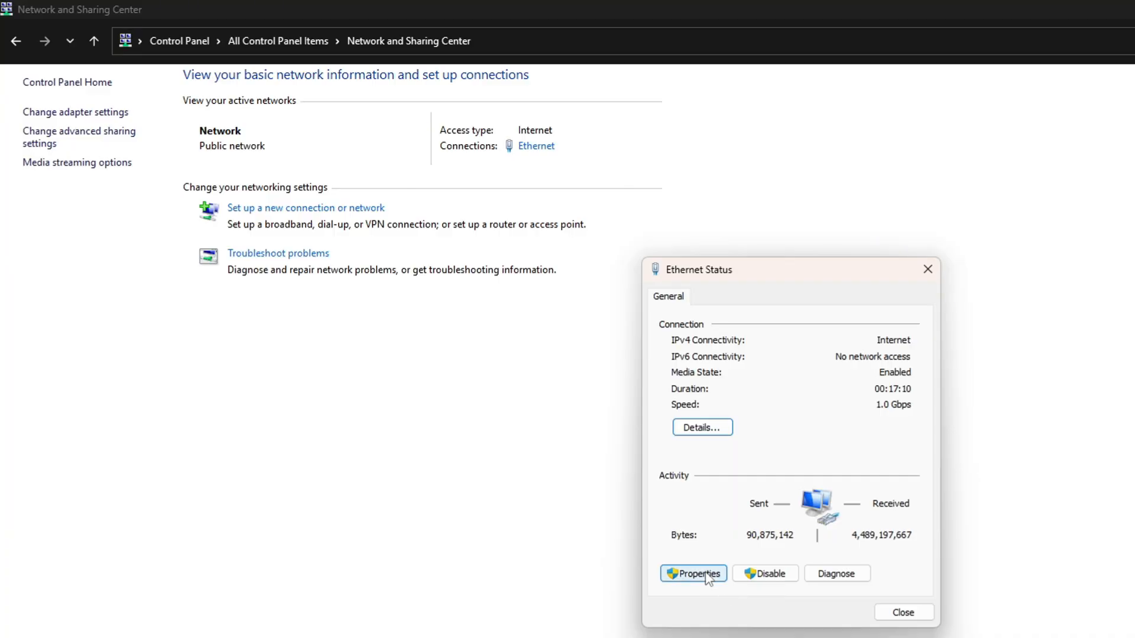
# Reach the Internet Protocol Version 4 (TCP/IPv4) properties from Ethernet Properties.
pyautogui.click(693, 573)
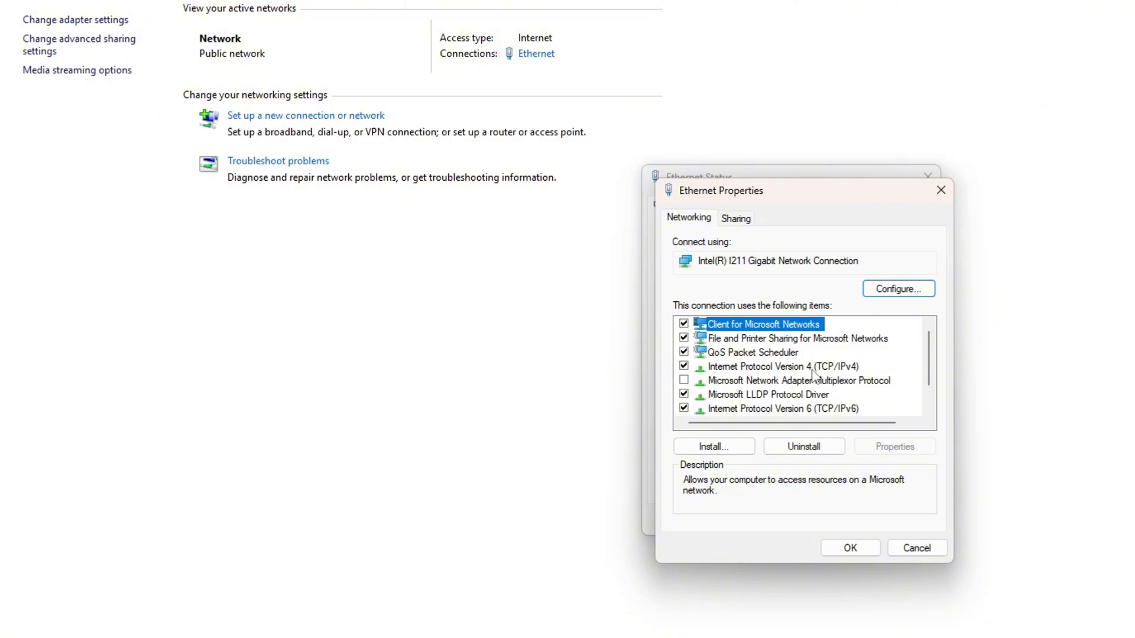
pyautogui.doubleClick(777, 367)
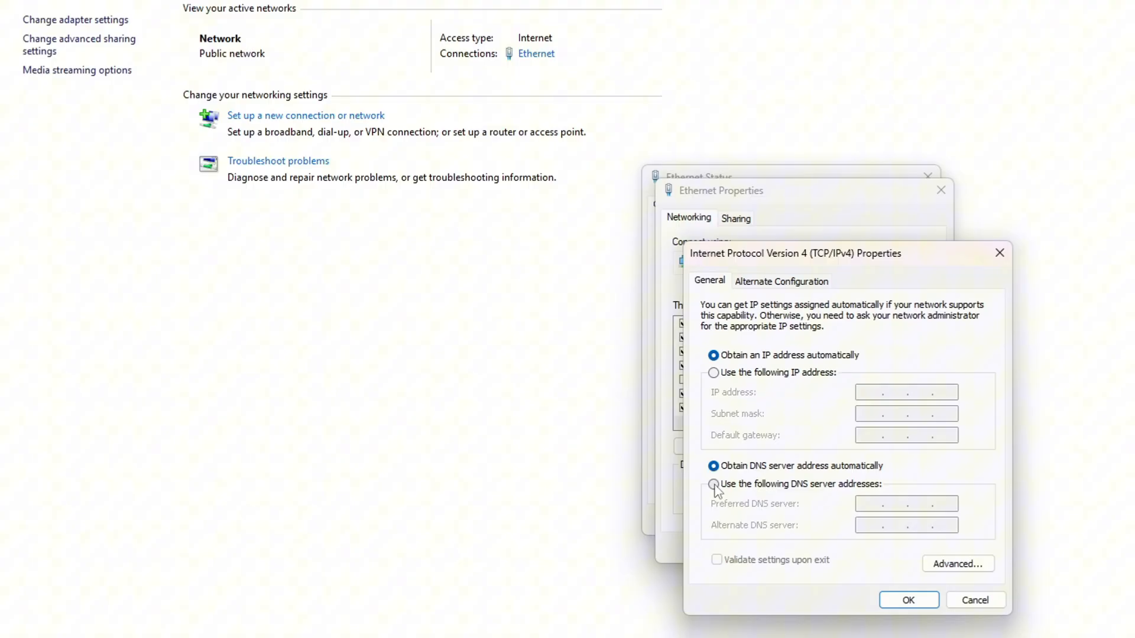
# Set manual DNS servers 8.8.8.8 and 8.8.4.4 for Ethernet IPv4 and confirm with OK.
pyautogui.click(714, 484)
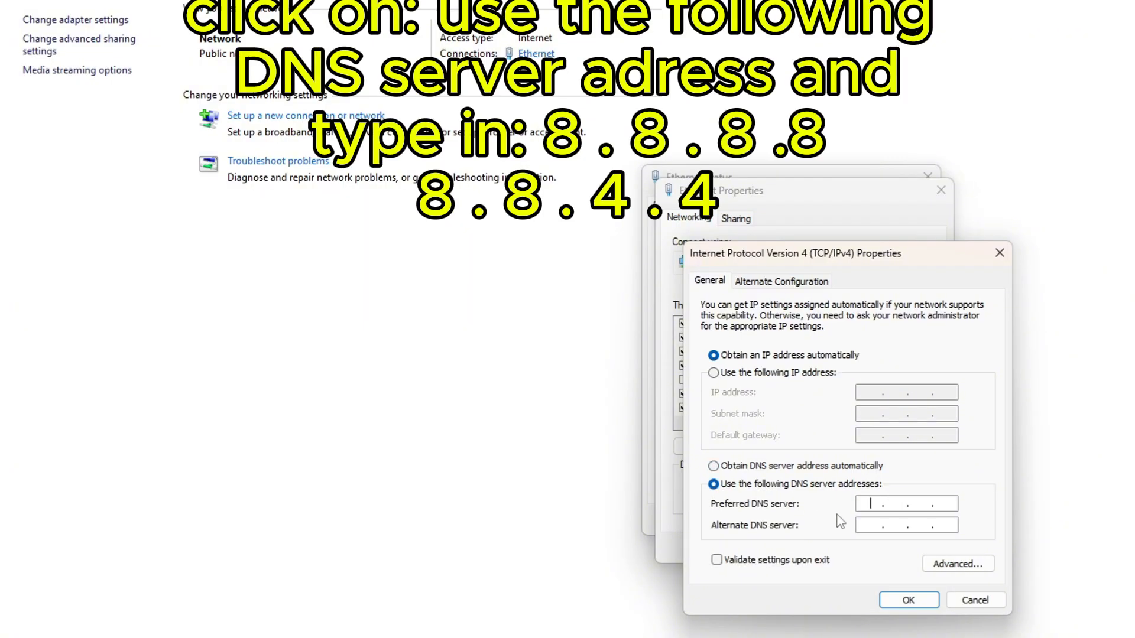
pyautogui.write('88')
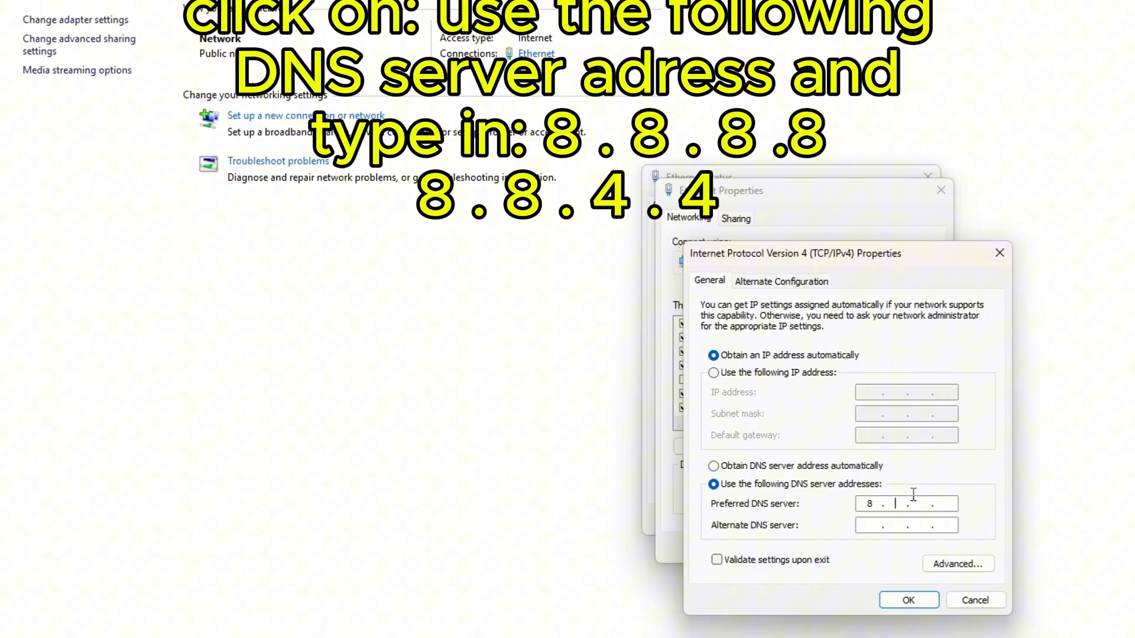
pyautogui.write('8.8.8')
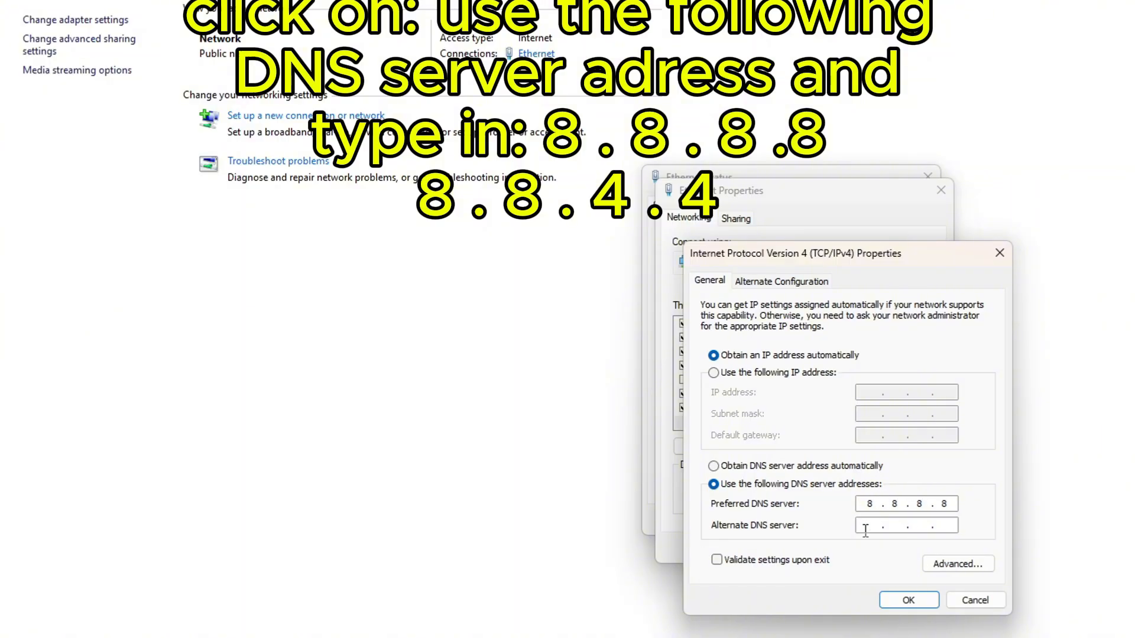
pyautogui.write('8.8.4.4')
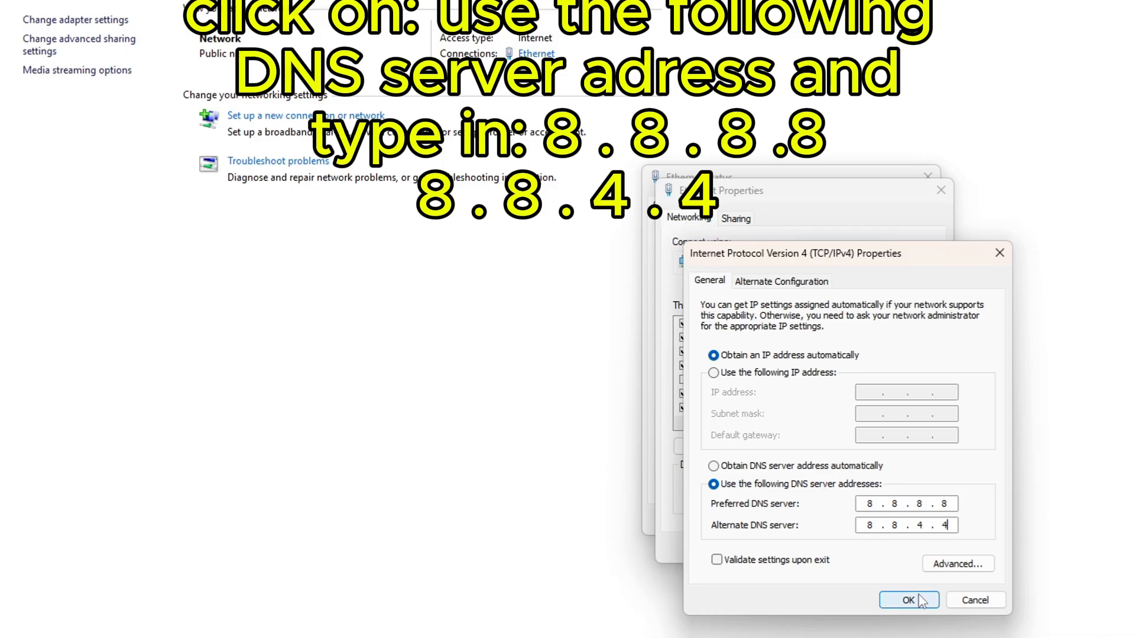
pyautogui.click(909, 600)
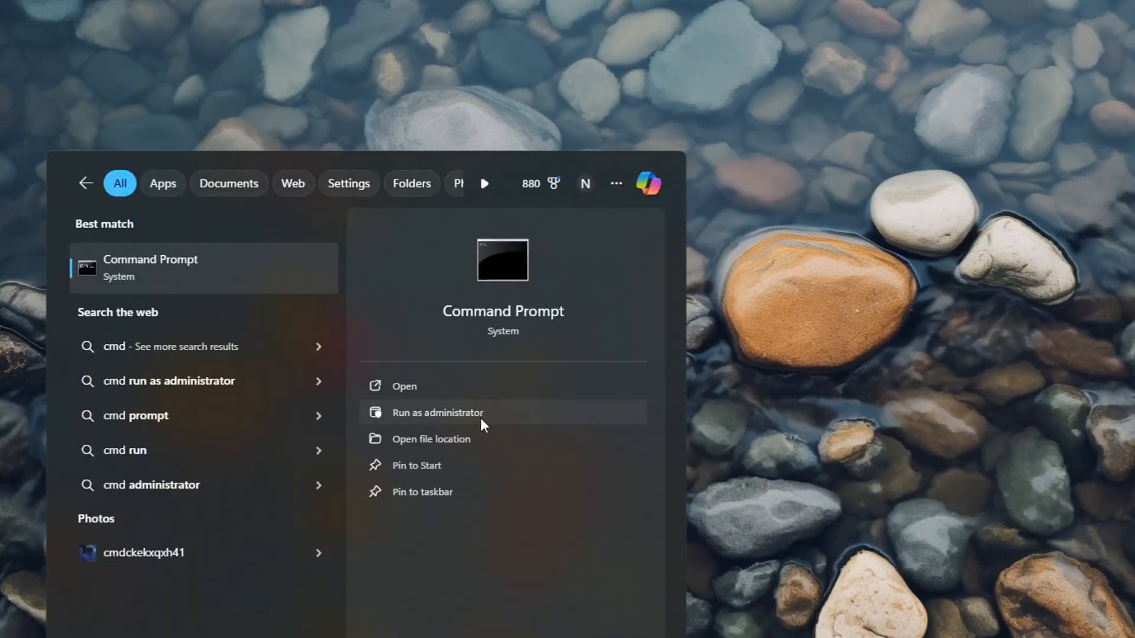
# Launch Command Prompt as administrator from the cmd search result.
pyautogui.click(437, 412)
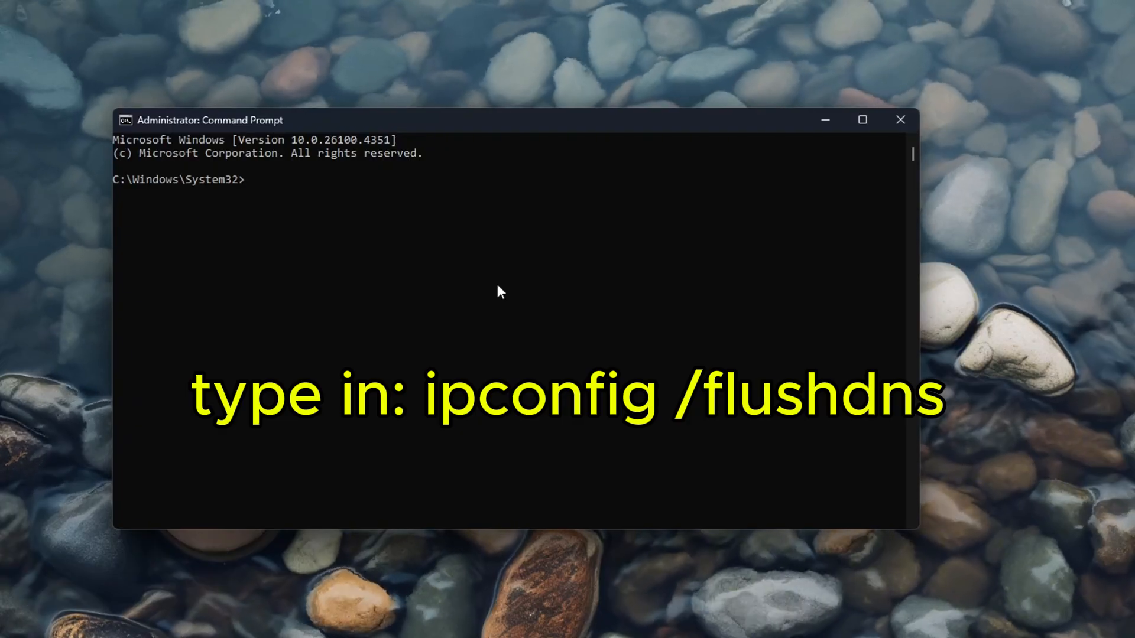
# Run ipconfig /flushdns and begin typing the netsh command.
pyautogui.write('ipc')
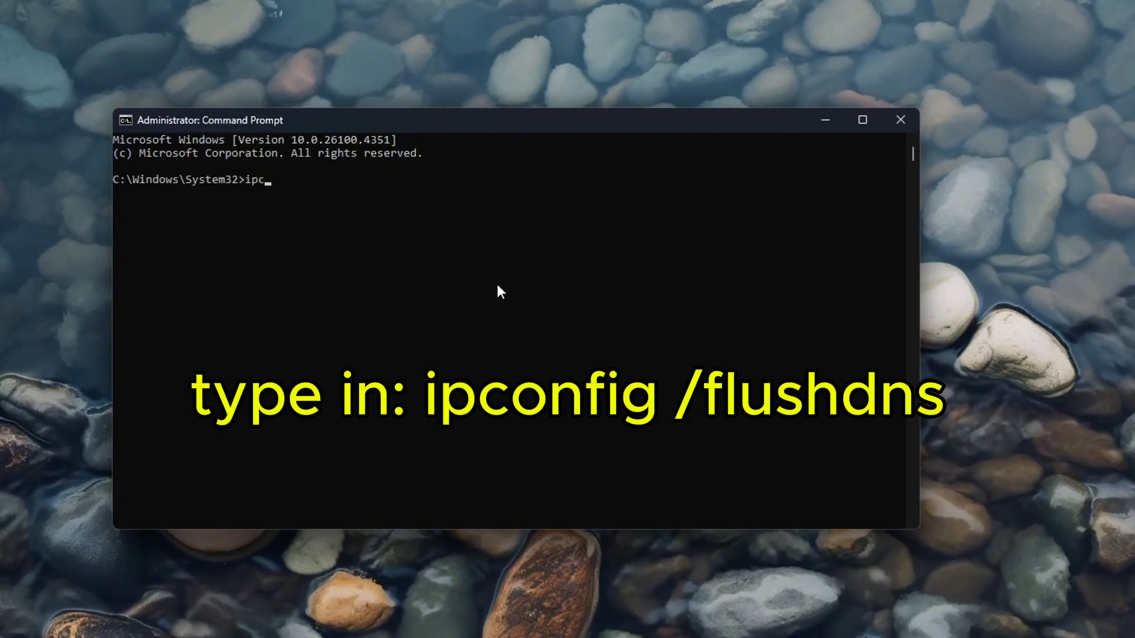
pyautogui.write('ontfig')
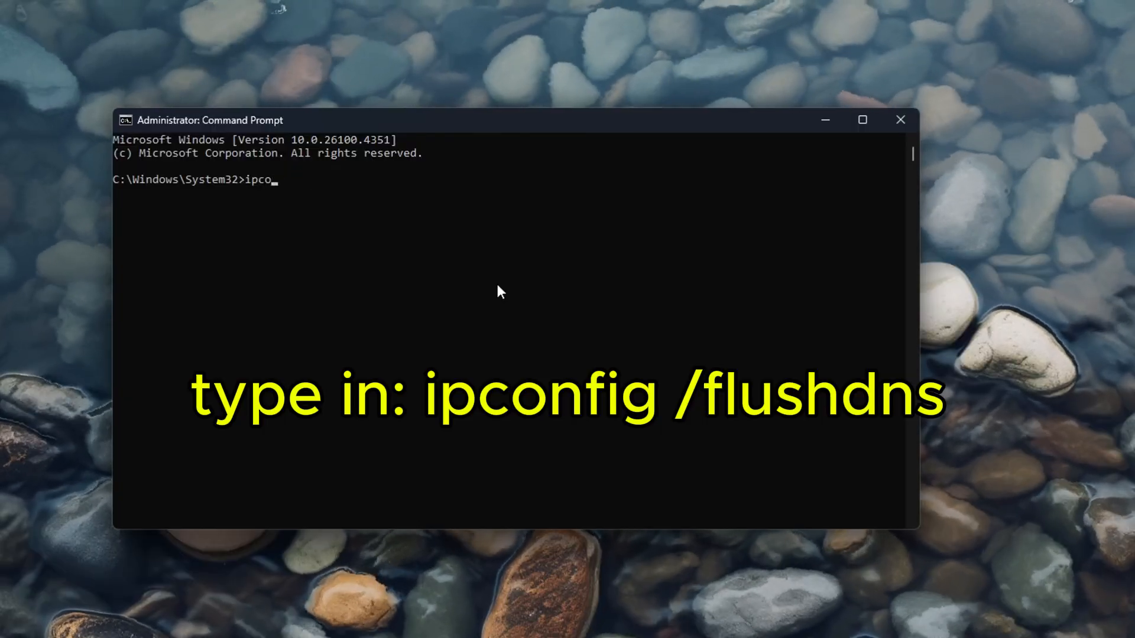
pyautogui.write('nfig /')
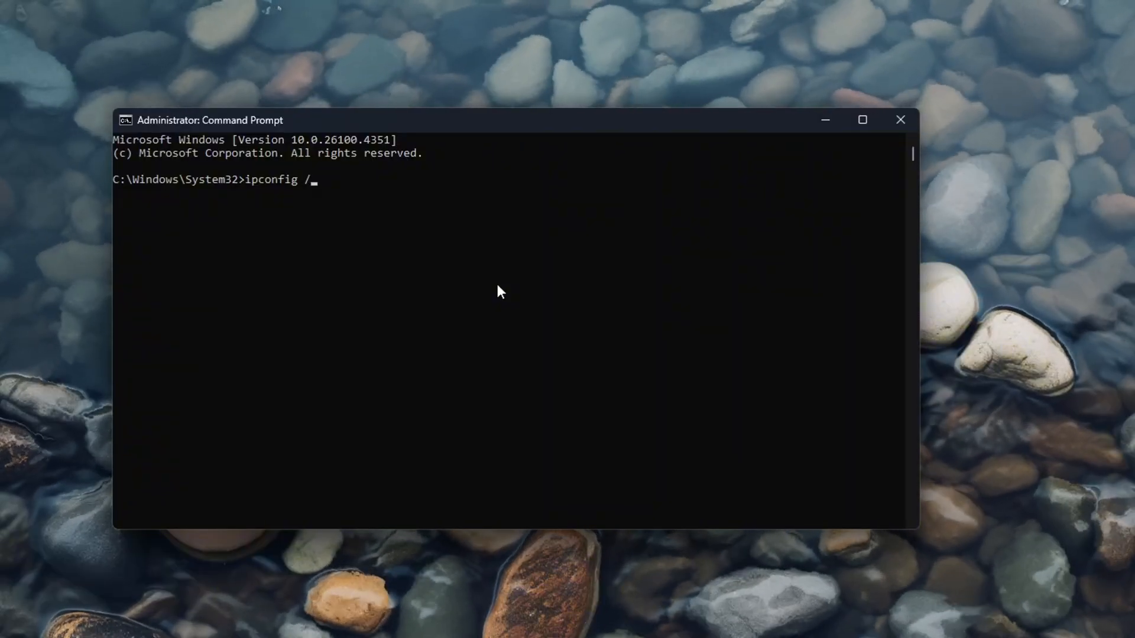
pyautogui.write('fluish')
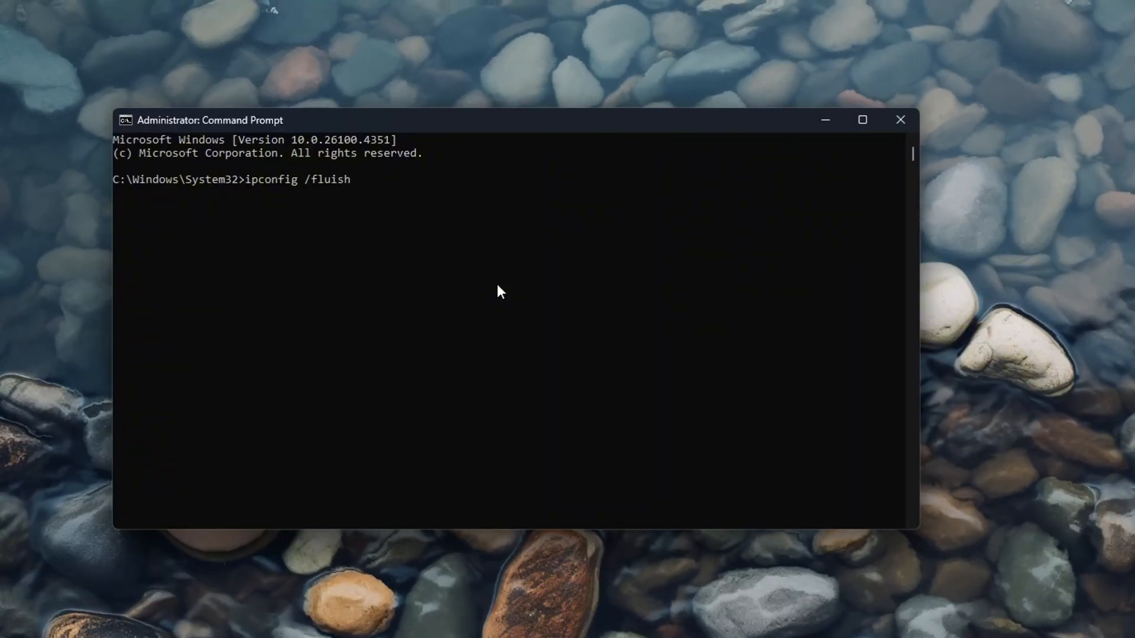
pyautogui.press('Return')
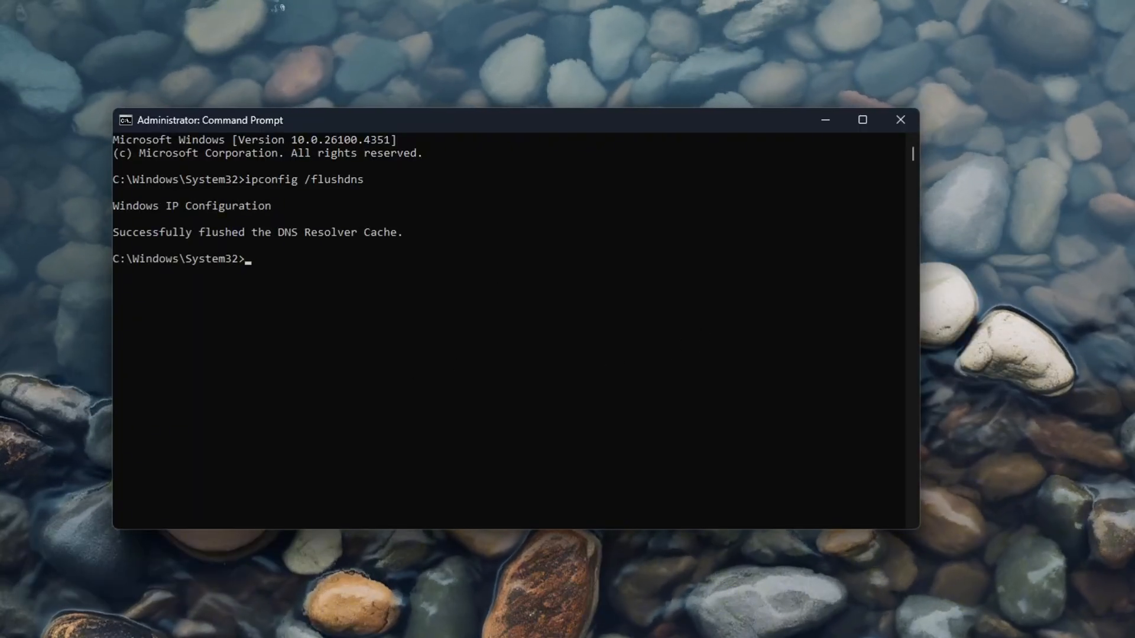
pyautogui.write('ne')
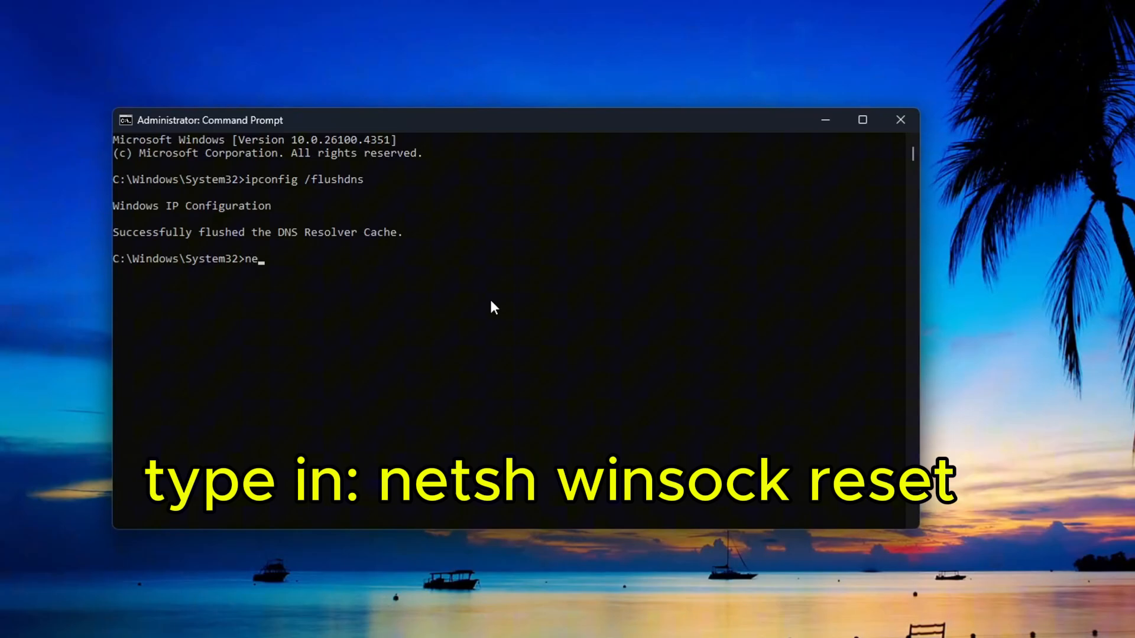
# Run netsh winsock reset, which reports a restart is needed.
pyautogui.write('tsh')
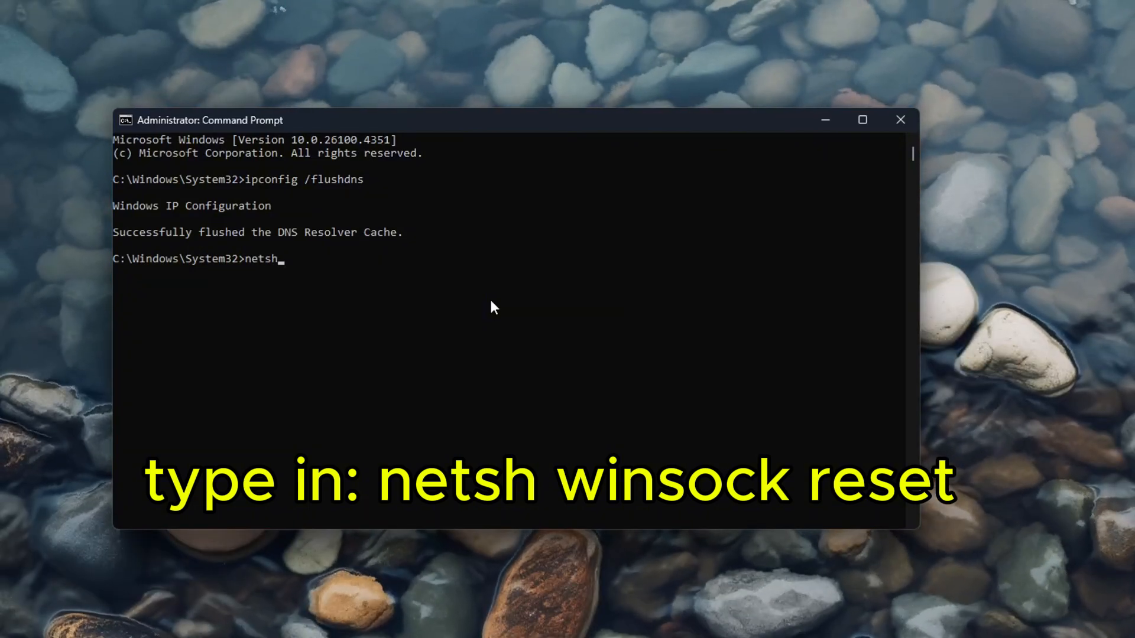
pyautogui.write('winso')
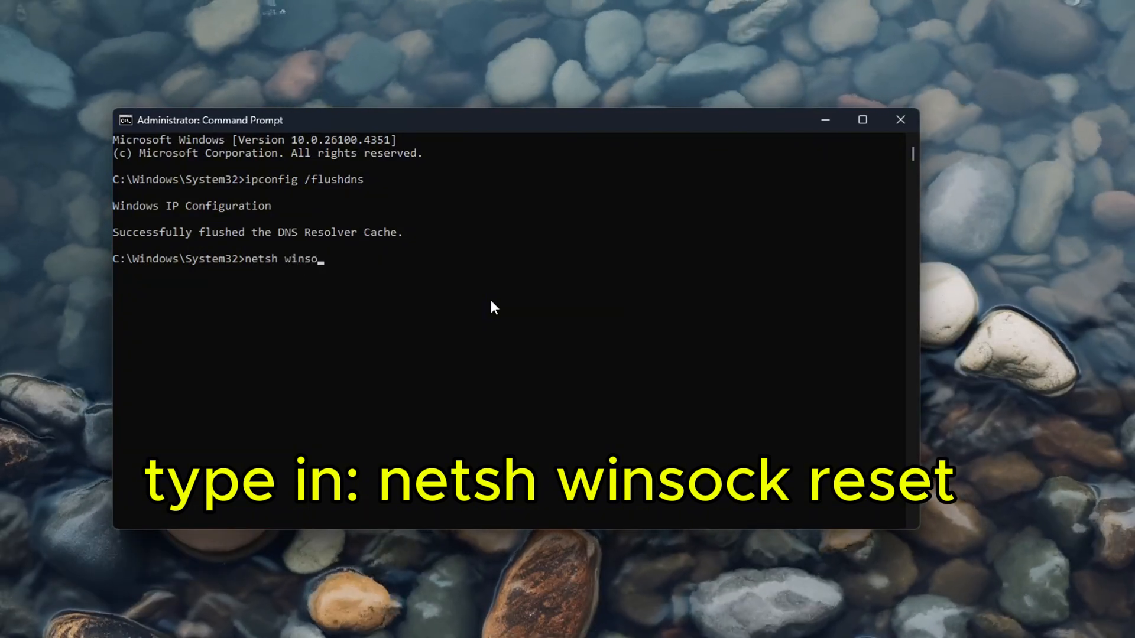
pyautogui.write('ck re')
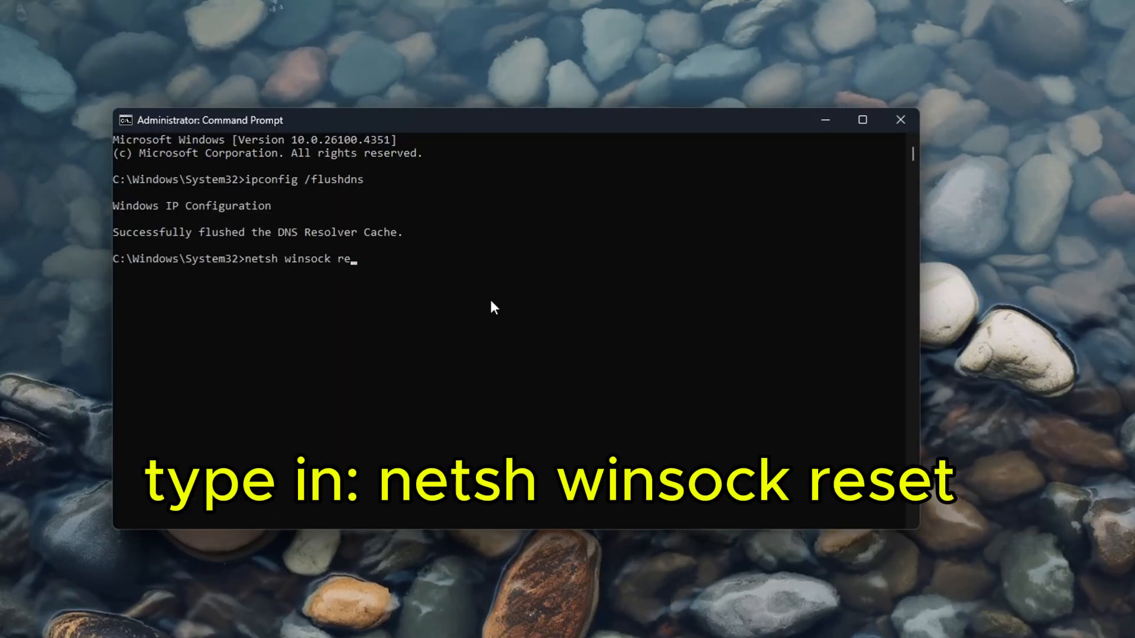
pyautogui.write('set')
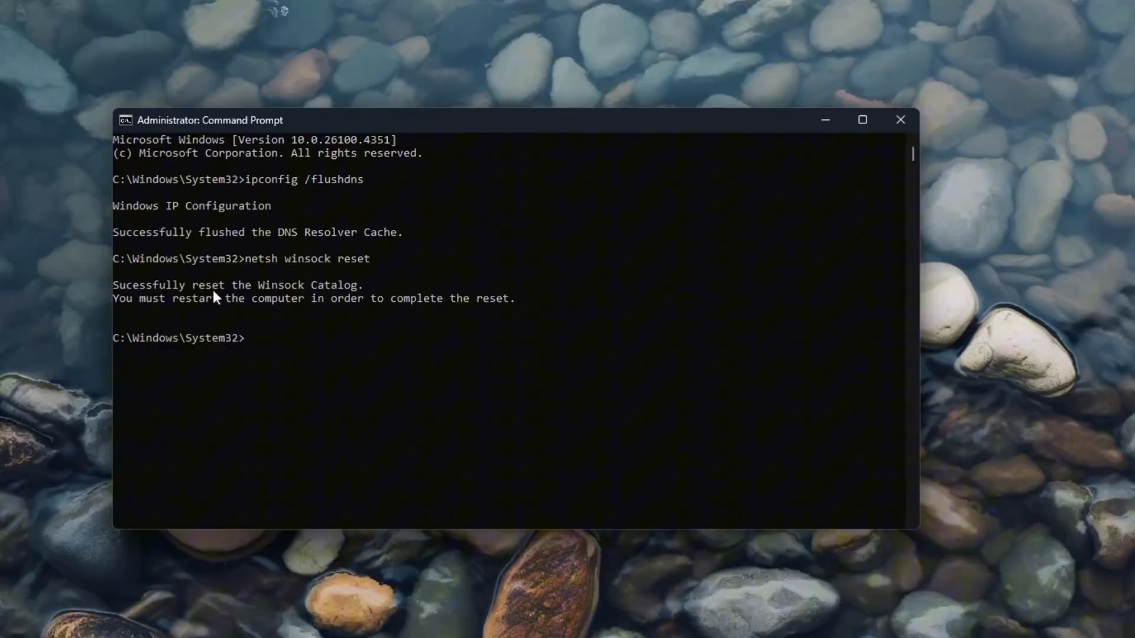
pyautogui.moveTo(341, 355)
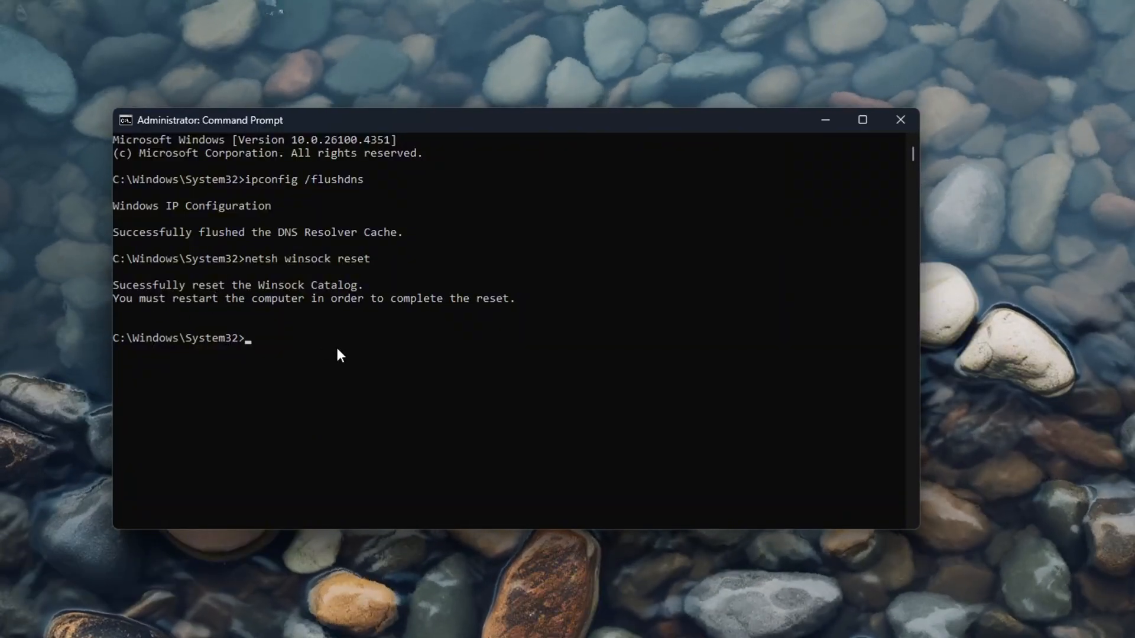
pyautogui.moveTo(485, 375)
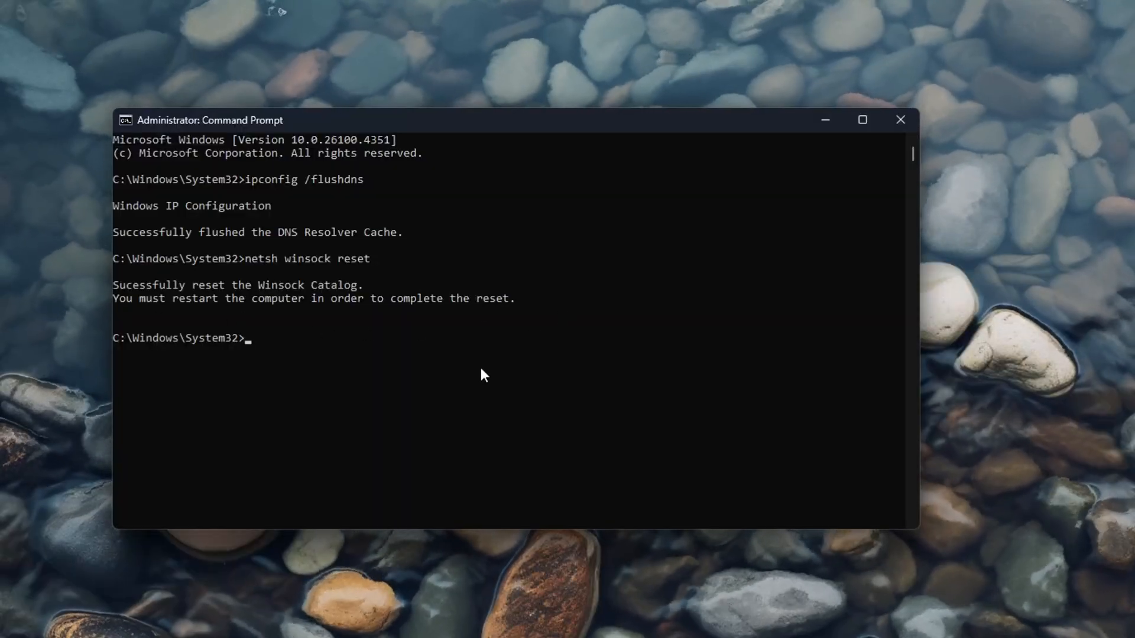
pyautogui.moveTo(600, 371)
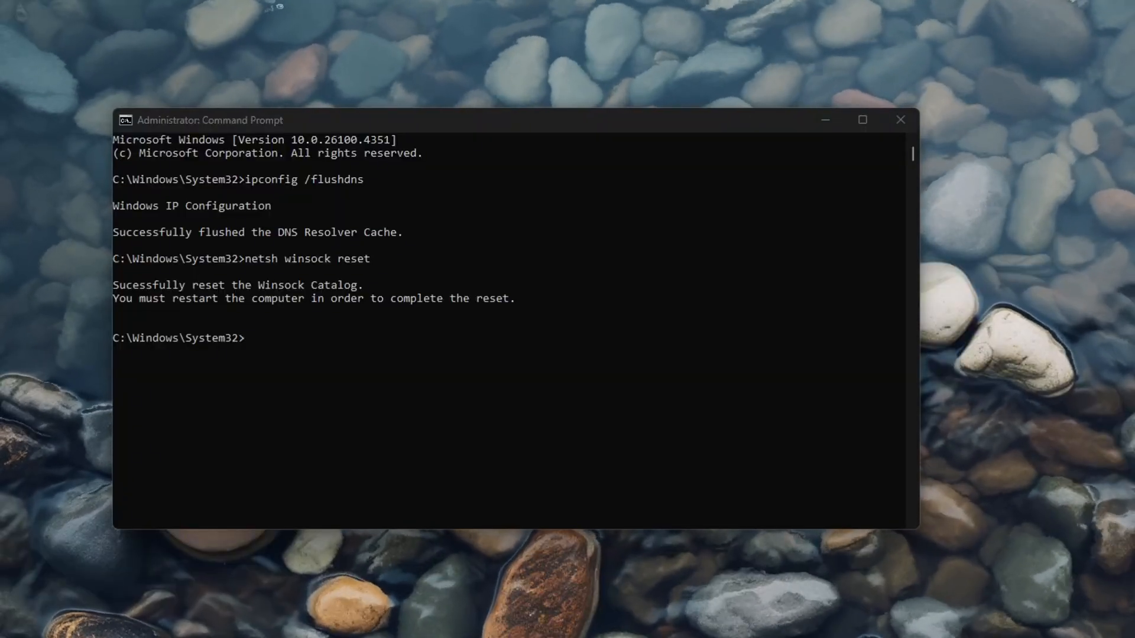
pyautogui.moveTo(814, 613)
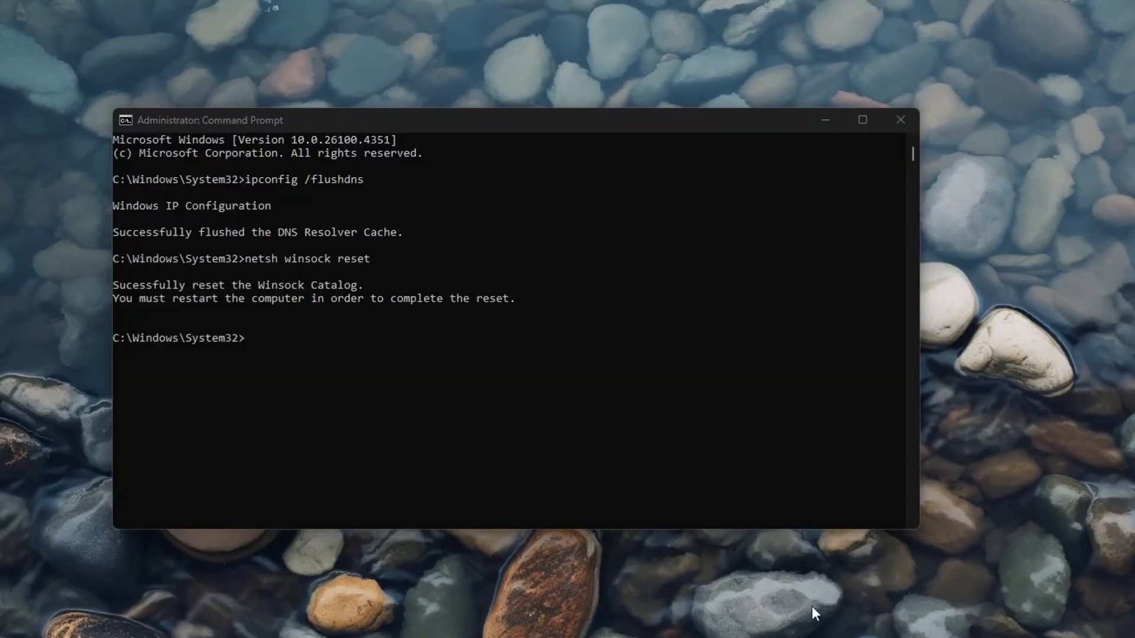
pyautogui.moveTo(689, 606)
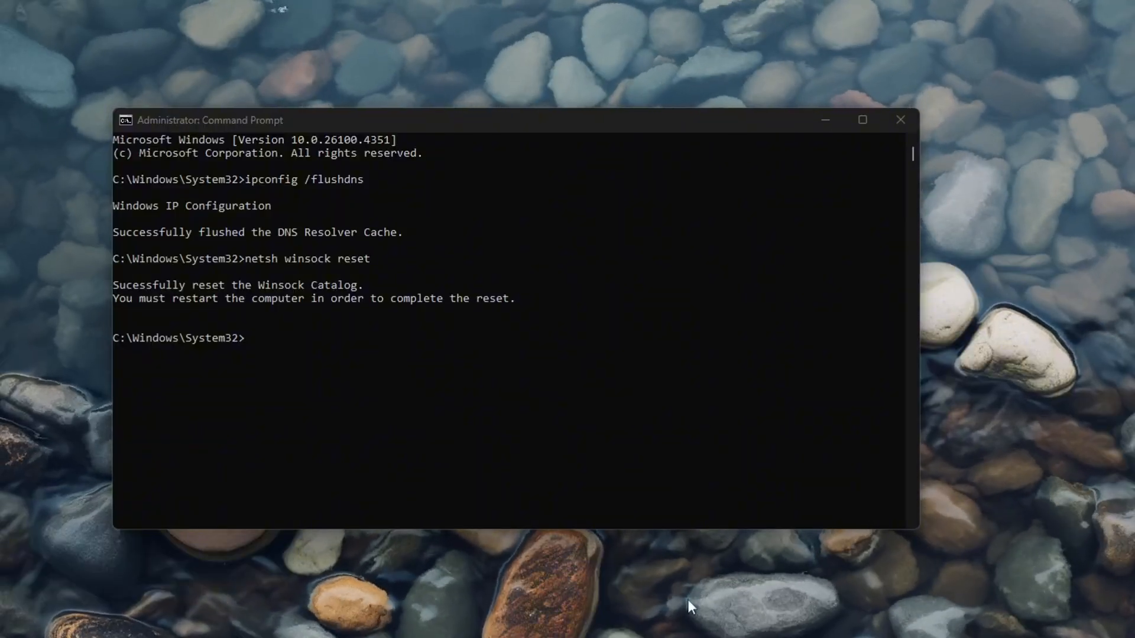
pyautogui.moveTo(684, 628)
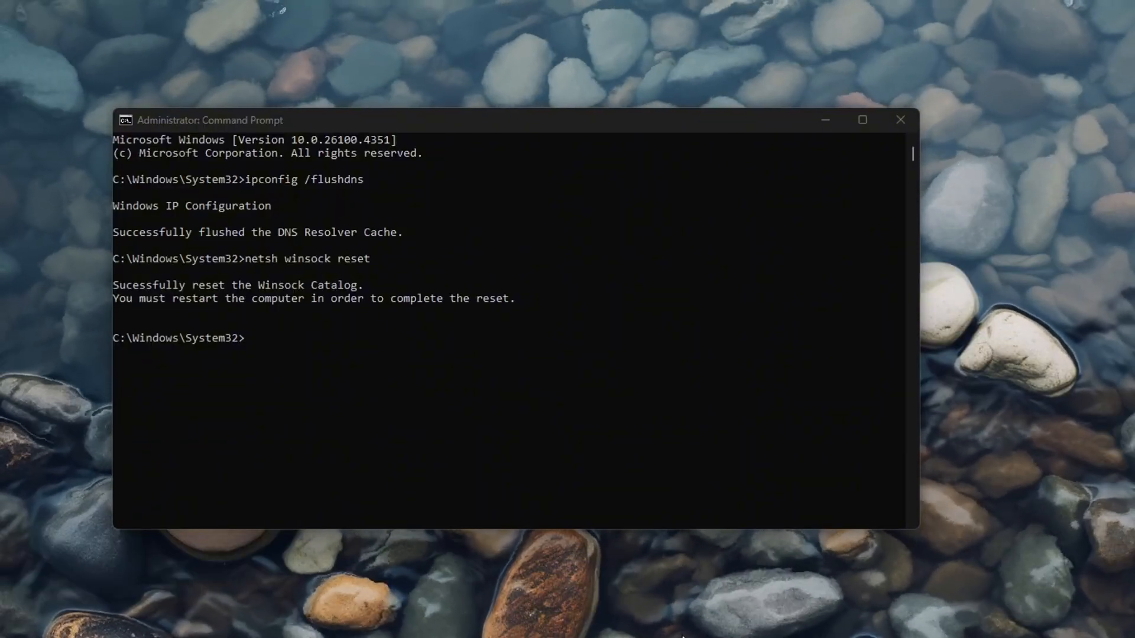